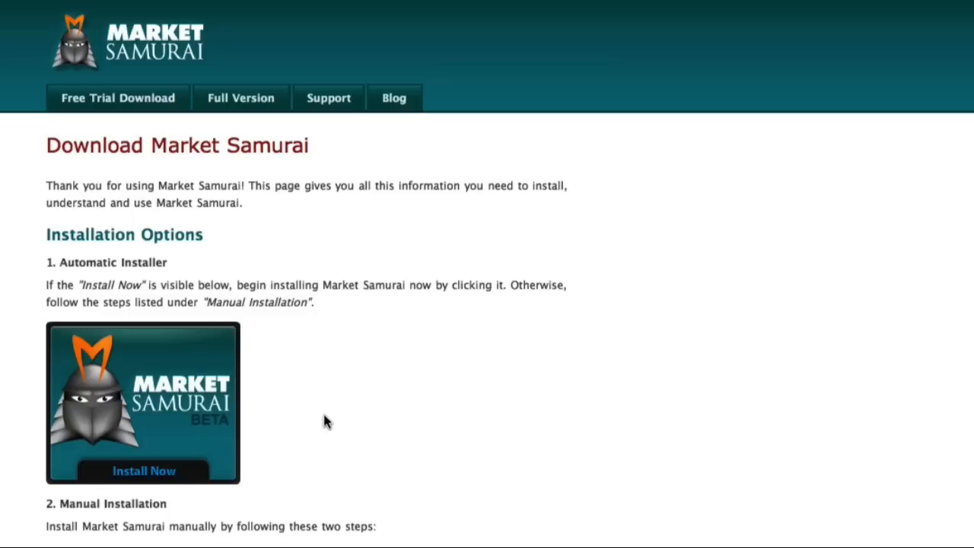
mouse_move(277, 442)
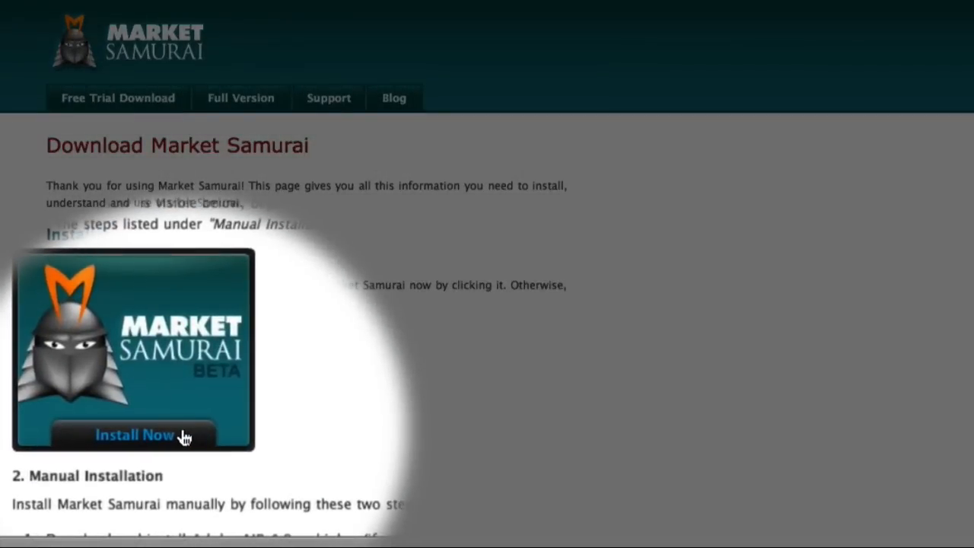
- Start the Market Samurai automatic install from the download page's Install Now button
click(135, 434)
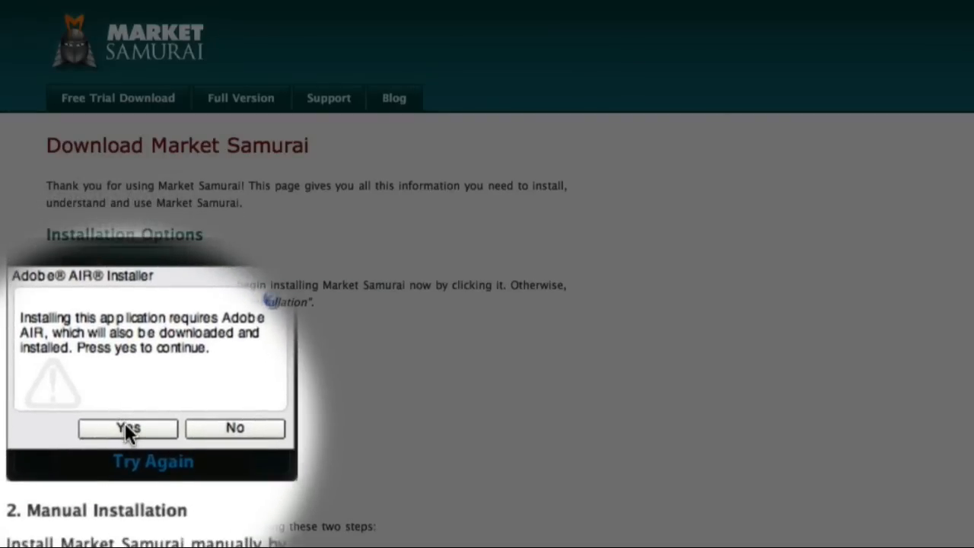
- Accept installing Adobe AIR, approve the Market Samurai install, and keep default preferences
click(127, 428)
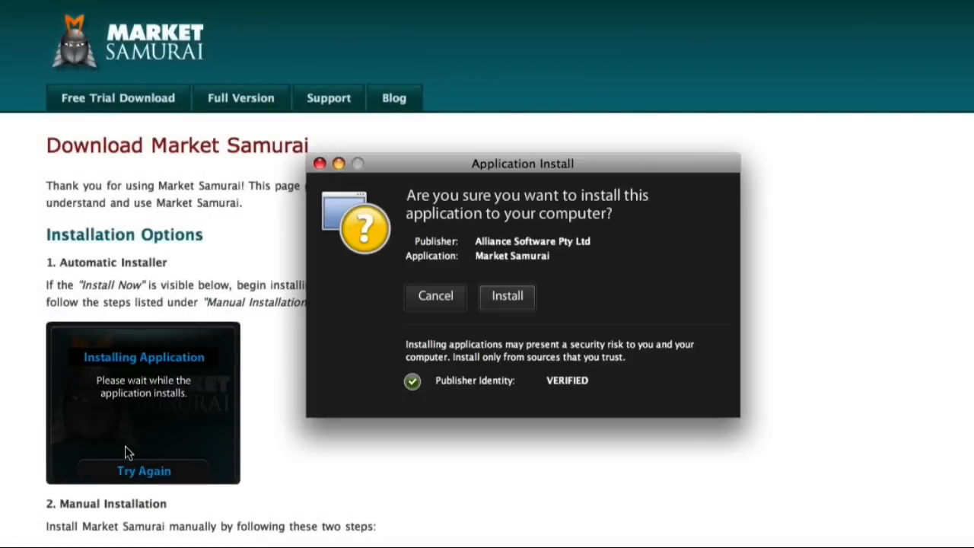
mouse_move(303, 362)
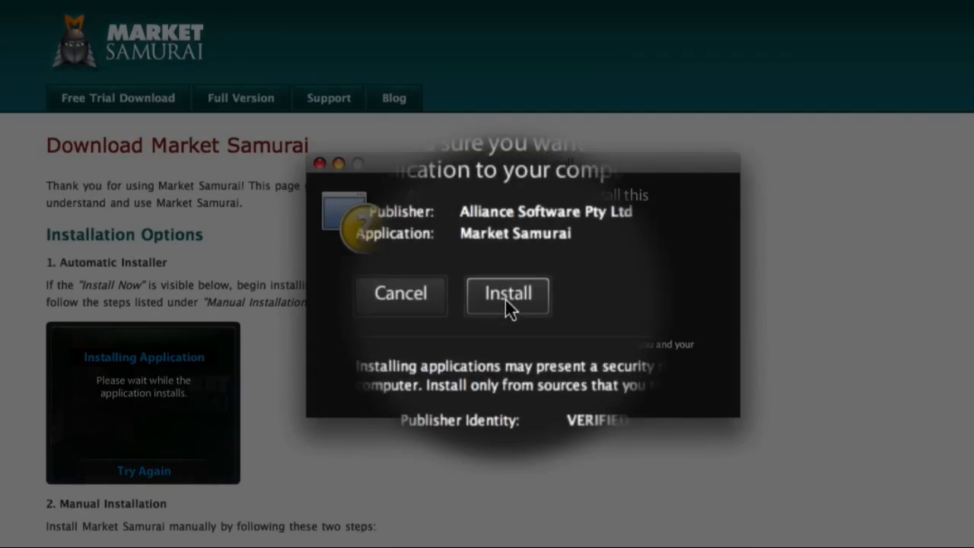
click(508, 295)
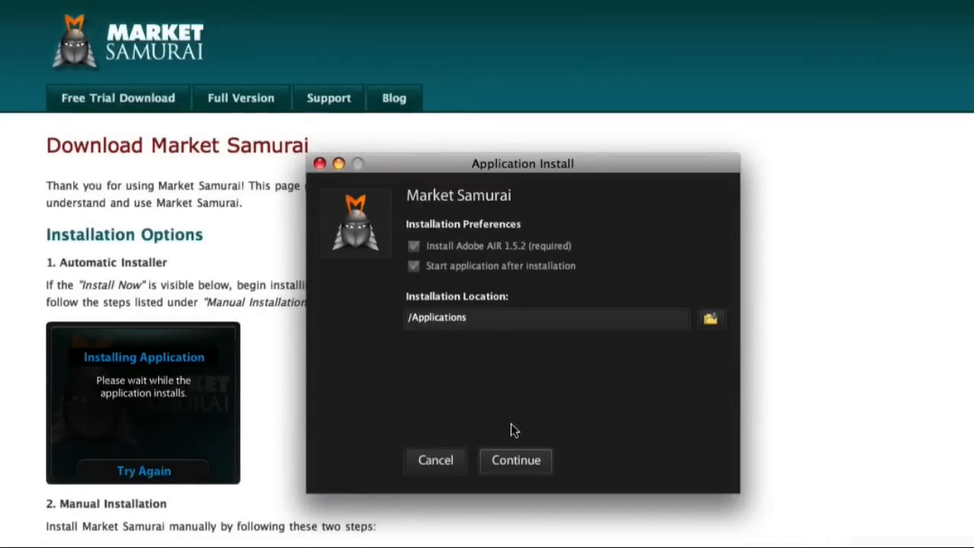
click(515, 460)
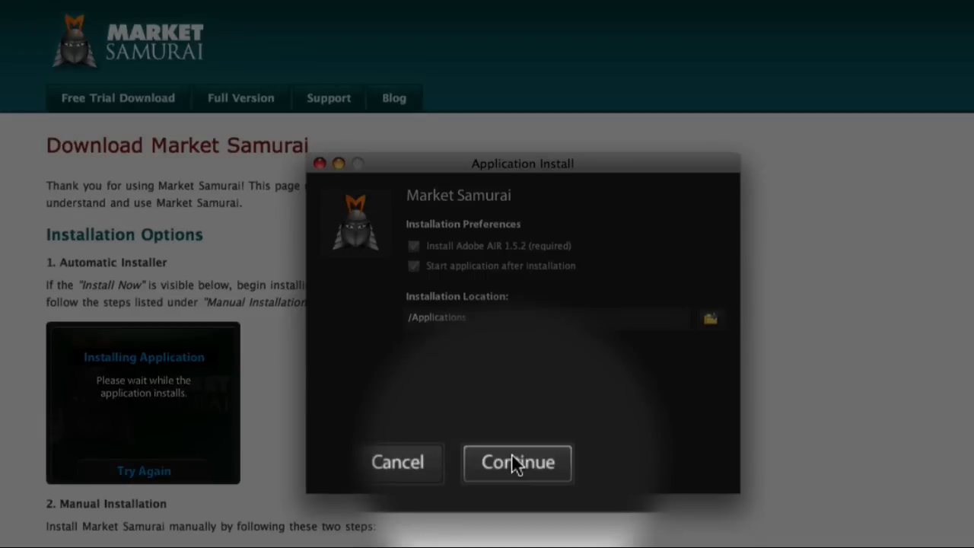
click(517, 463)
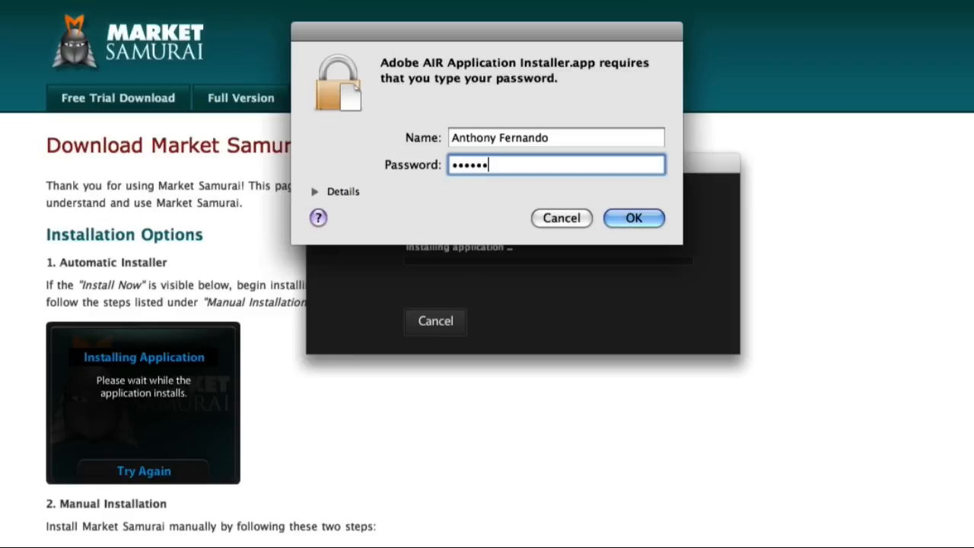
- Authorise the Adobe AIR installation with the administrator account password
text(••)
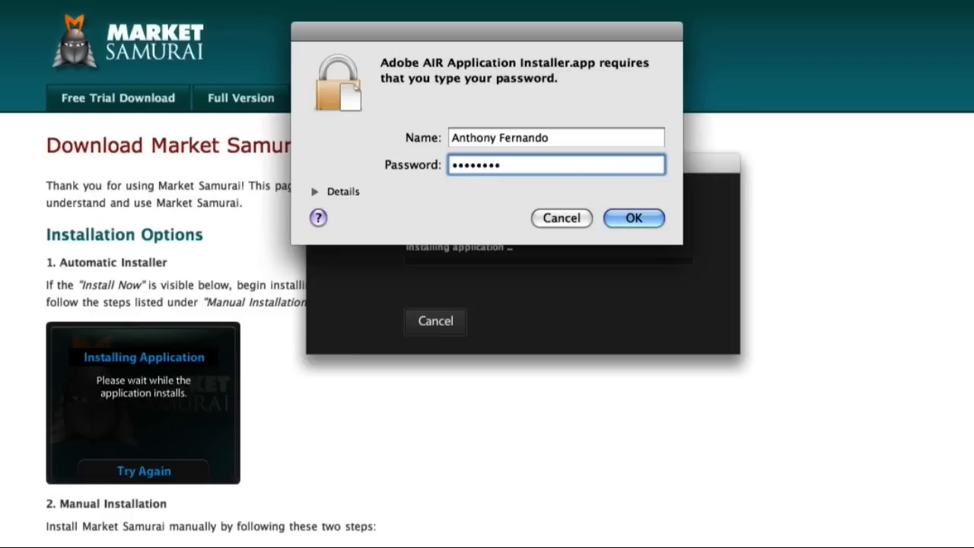
click(634, 217)
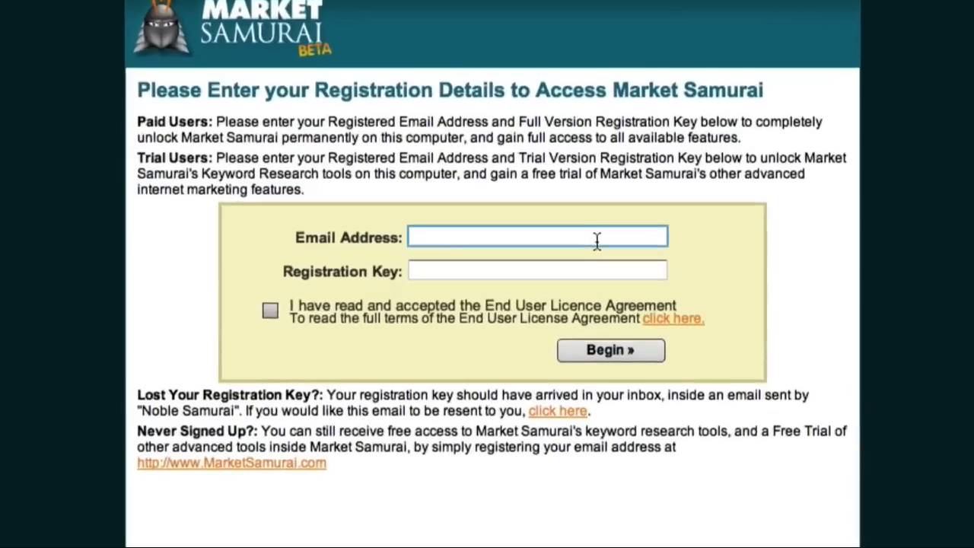
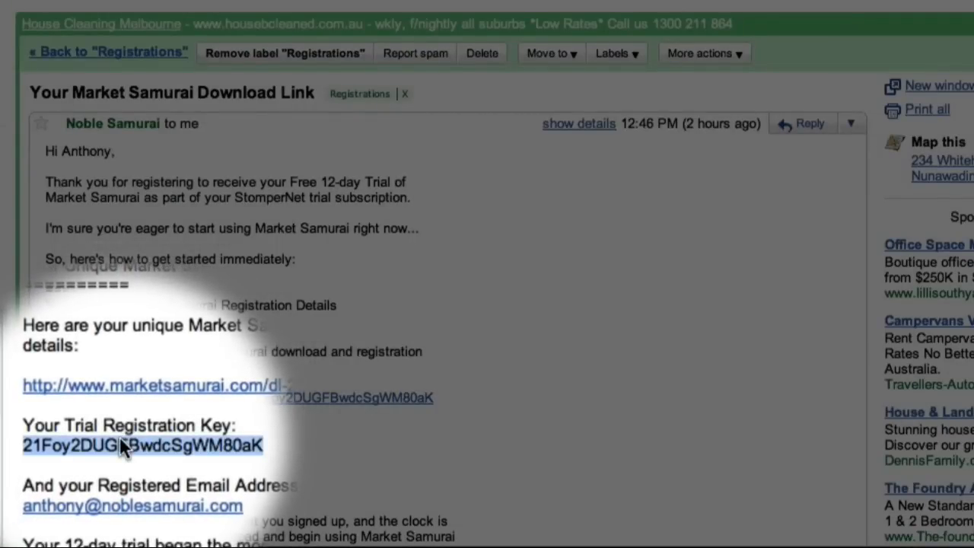
- Copy the Trial Registration Key from the Market Samurai email in Gmail
right_click(129, 445)
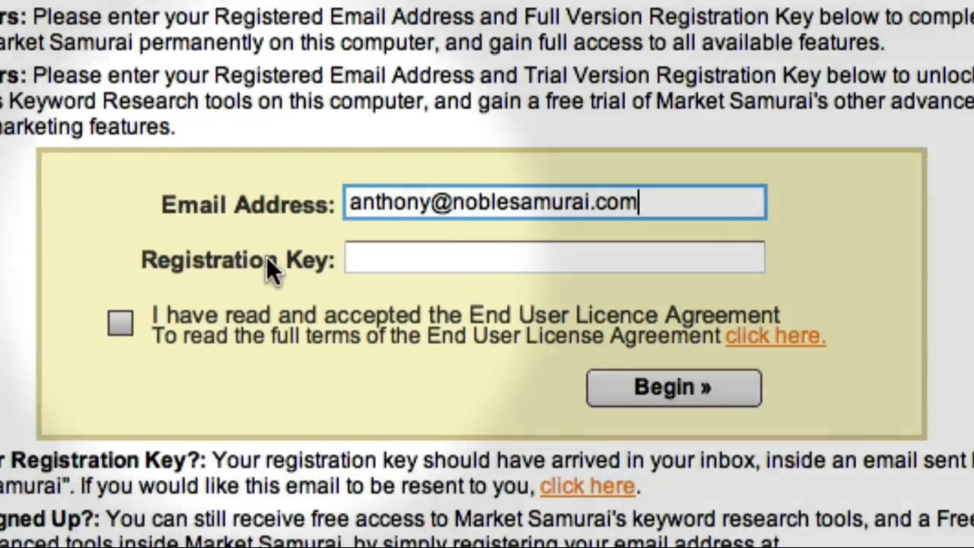
- Paste the trial key, accept the End User Licence Agreement, and begin the trial
click(554, 257)
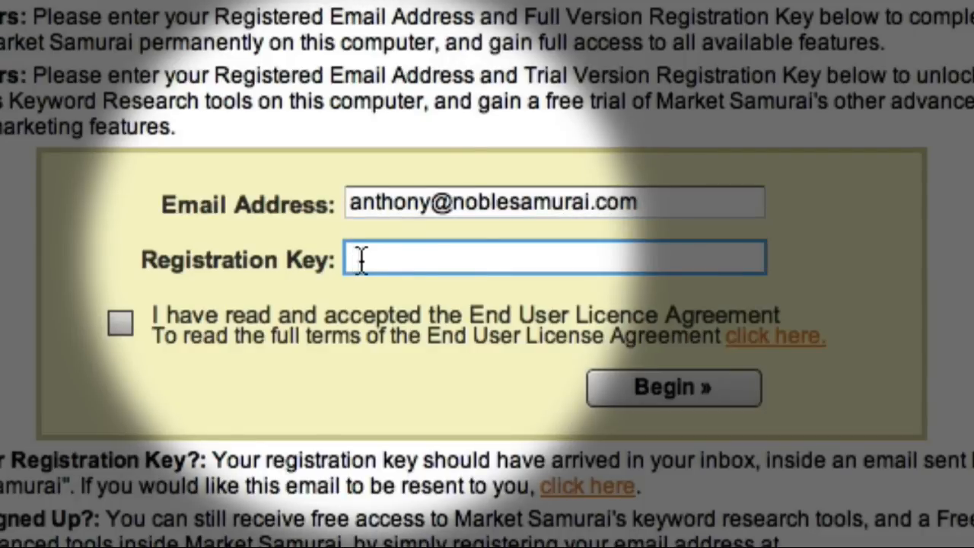
right_click(554, 259)
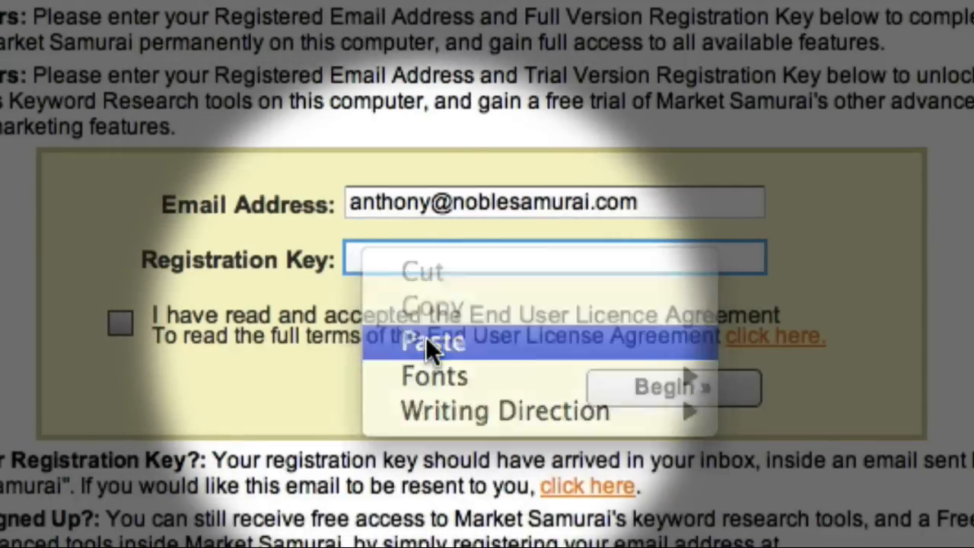
click(431, 342)
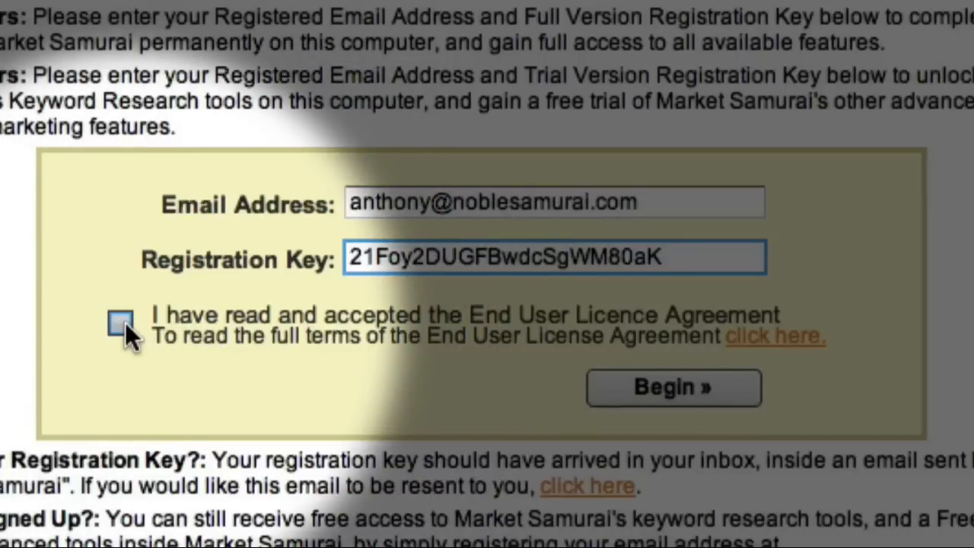
click(121, 323)
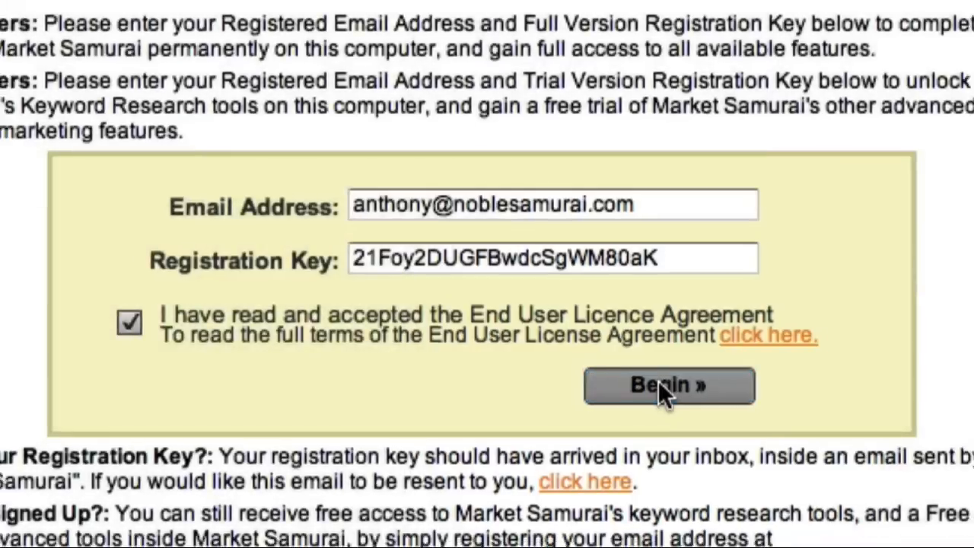
click(669, 385)
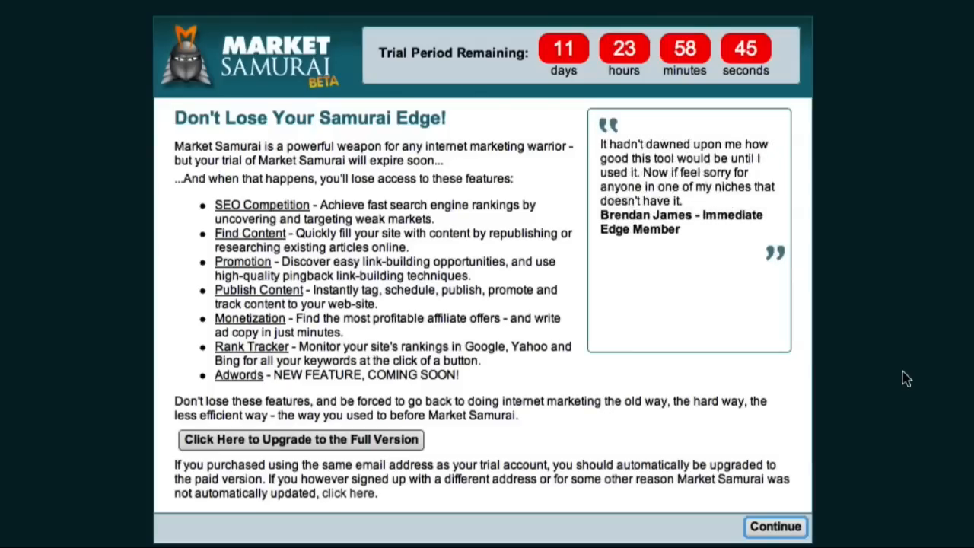